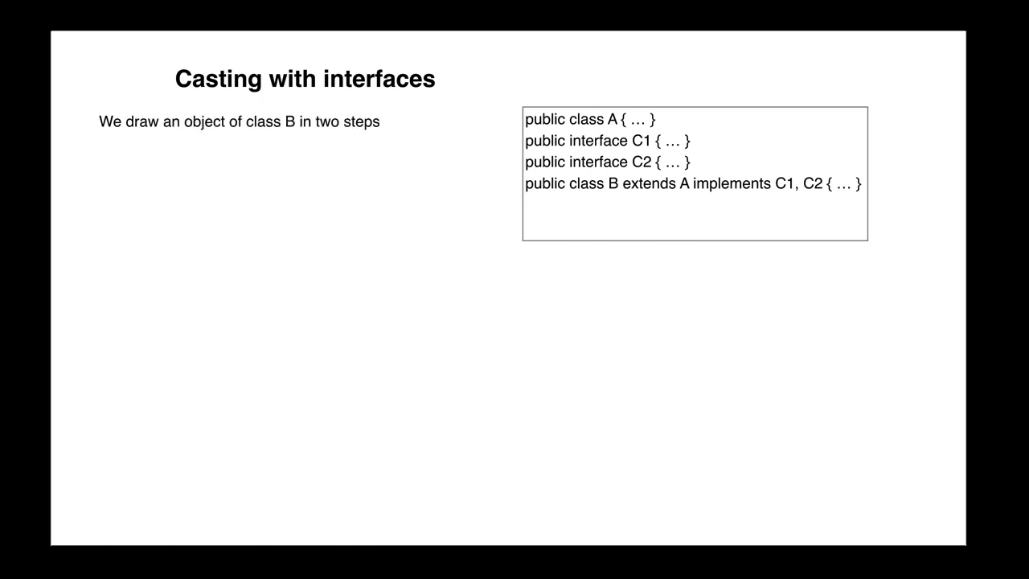
Advance the build to add interface C3, class D, and variable d pointing to a D object.
key("Right")
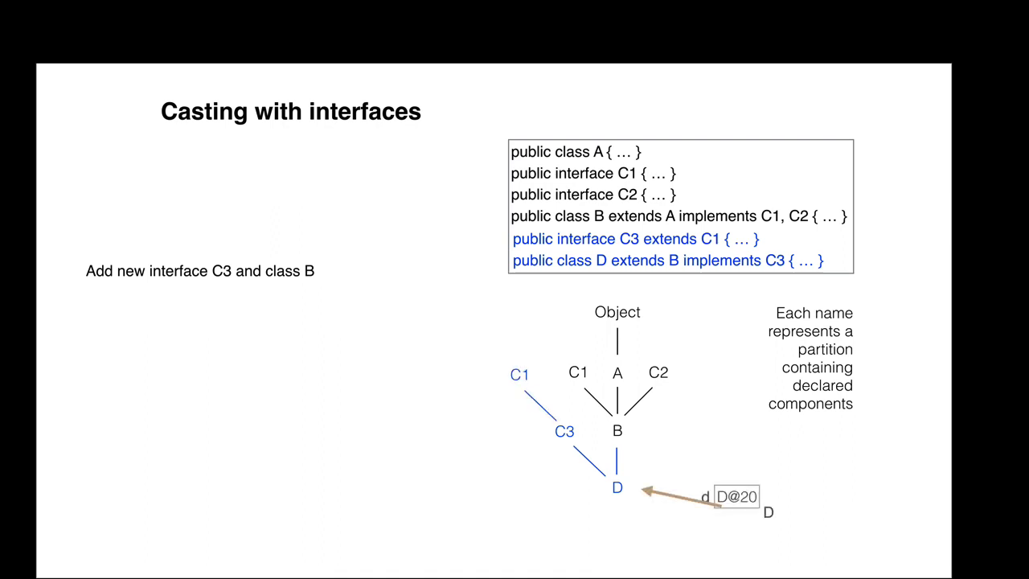